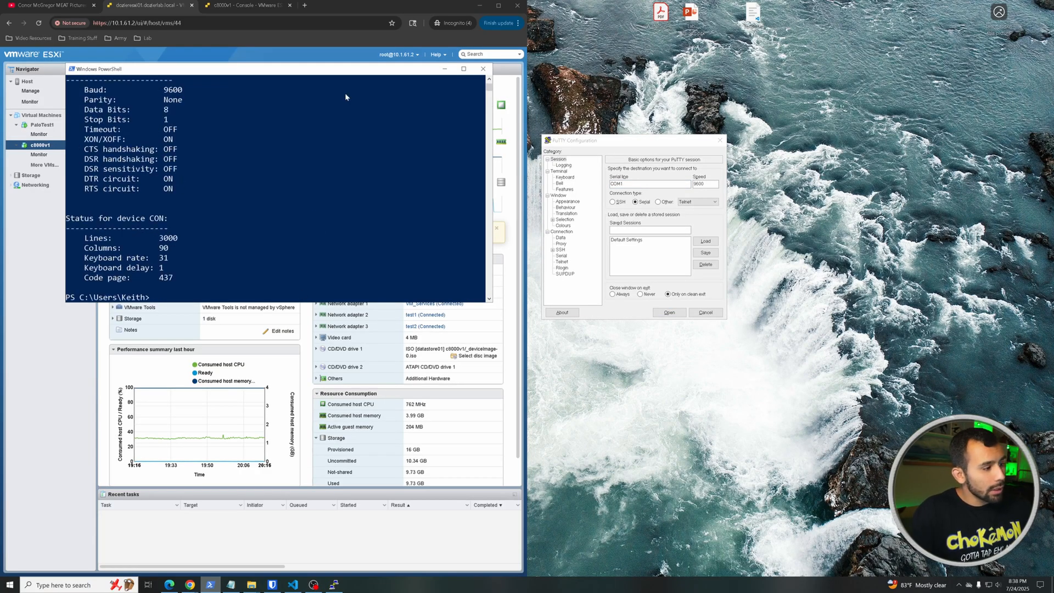
- Display the COM4 status in PowerShell, showing 9600 baud, no parity, 8 data bits, 1 stop bit
{"action": "left_click", "coordinate": [668, 313]}
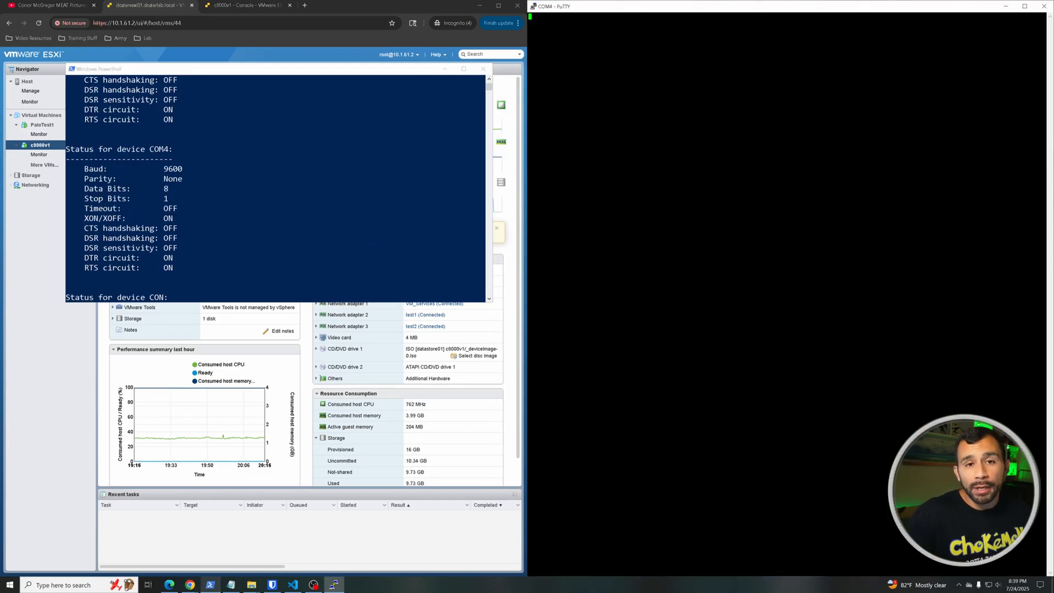